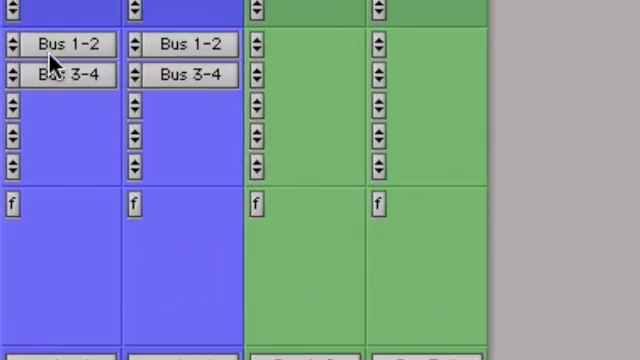
mouse_move(110, 48)
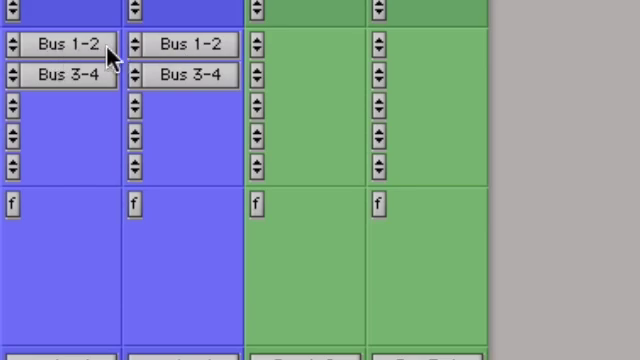
mouse_move(160, 96)
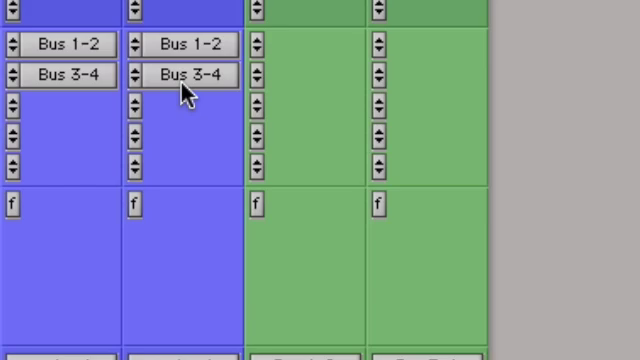
mouse_move(140, 114)
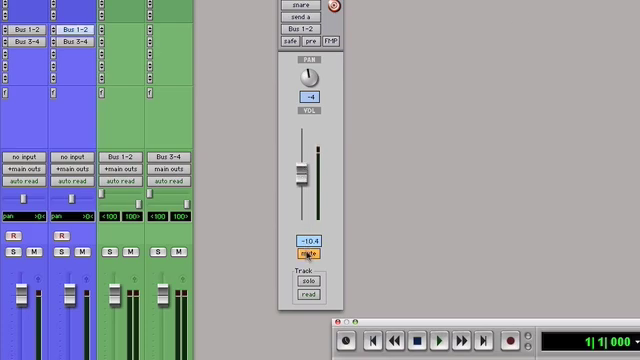
- Show the blue tracks' Bus 1-2 send as a single level fader with pan
click(308, 244)
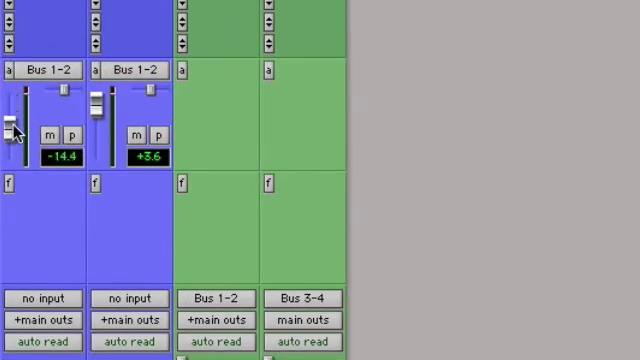
- Raise the first track's Bus 1-2 send to -10.0, then return to all send assignments
drag(14, 130, 30, 96)
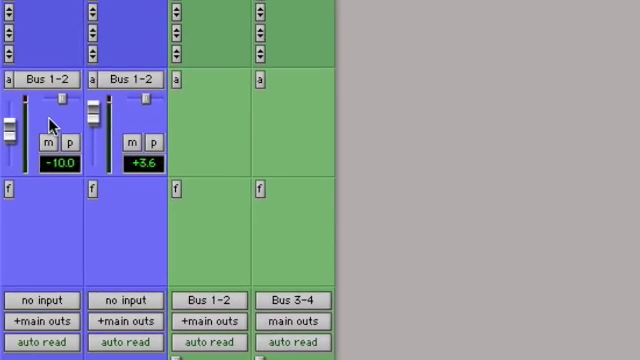
click(264, 8)
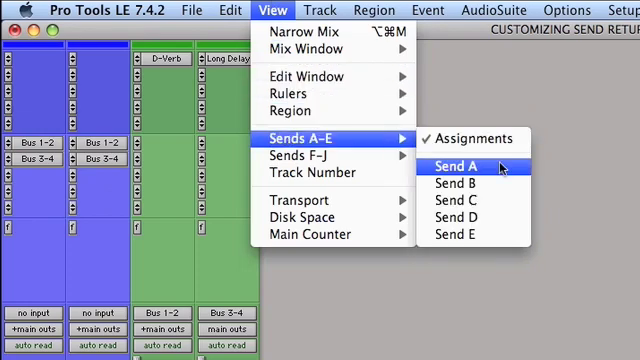
click(444, 164)
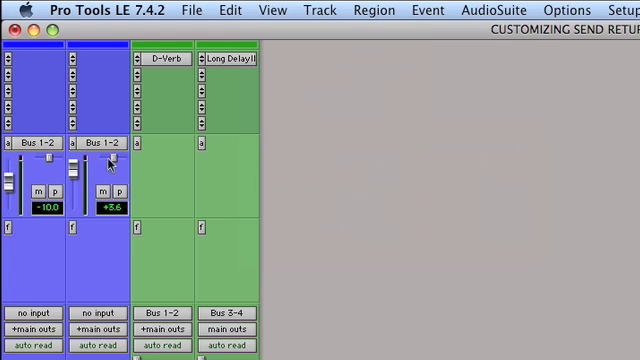
mouse_move(12, 150)
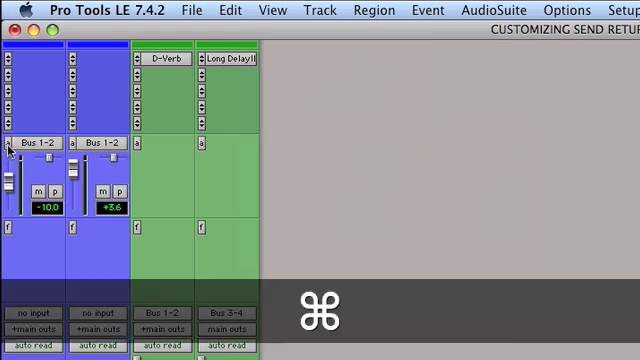
- Bring up the send view choices (Assignments, Send A–E) on the first blue track
click(12, 144)
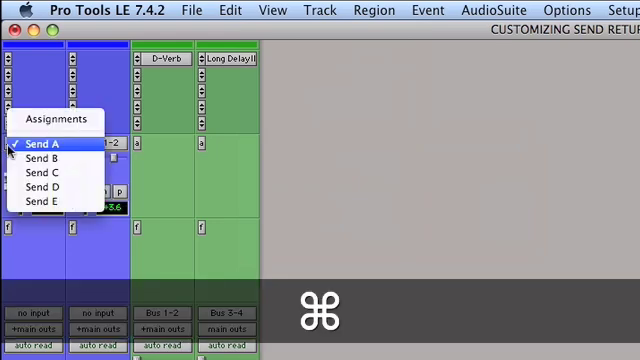
mouse_move(50, 160)
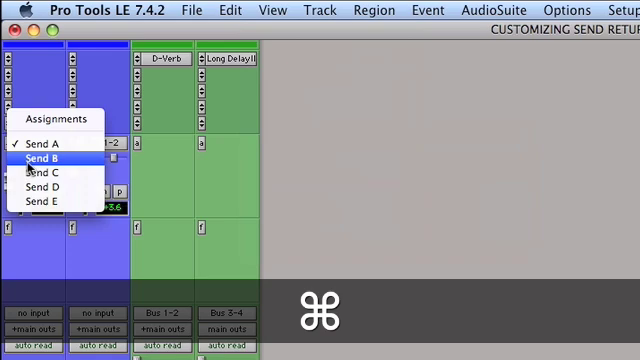
mouse_move(56, 120)
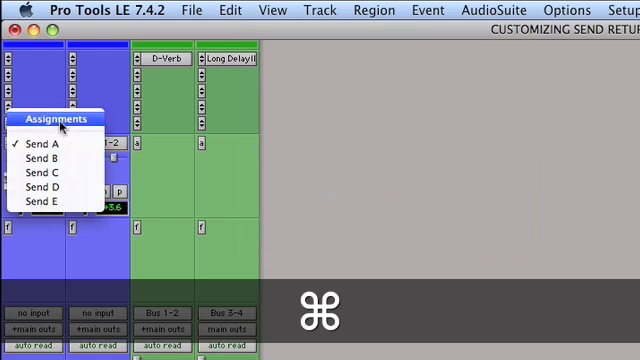